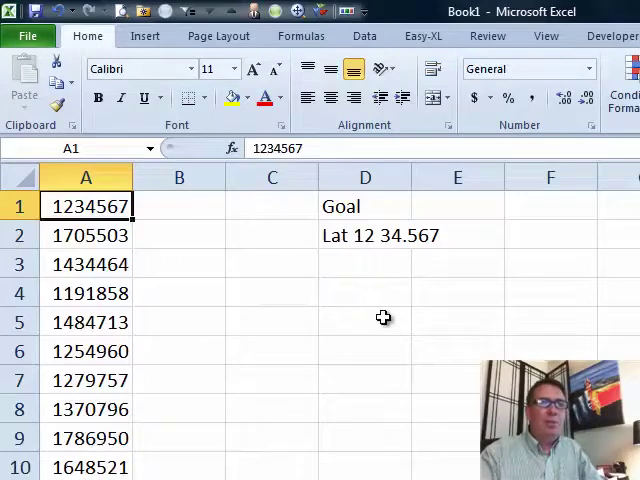
pyautogui.moveTo(420, 364)
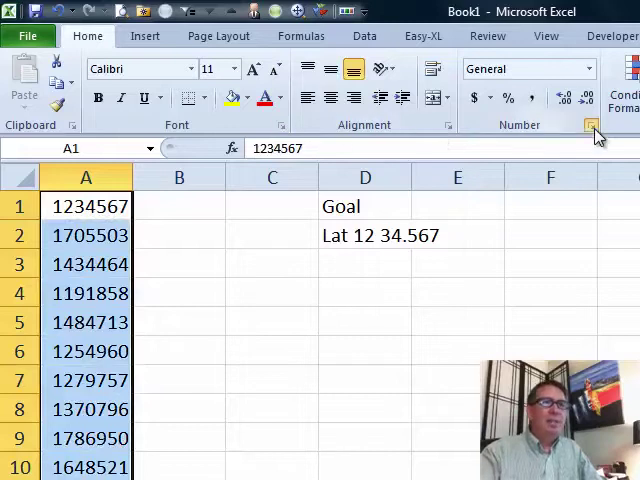
# Apply the custom number format "Lat "00" "00.000 so column A shows values like Lat 12 34.567
pyautogui.click(592, 126)
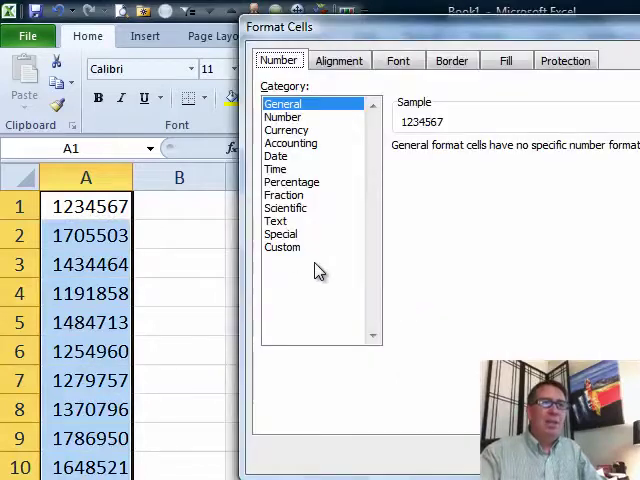
pyautogui.click(282, 246)
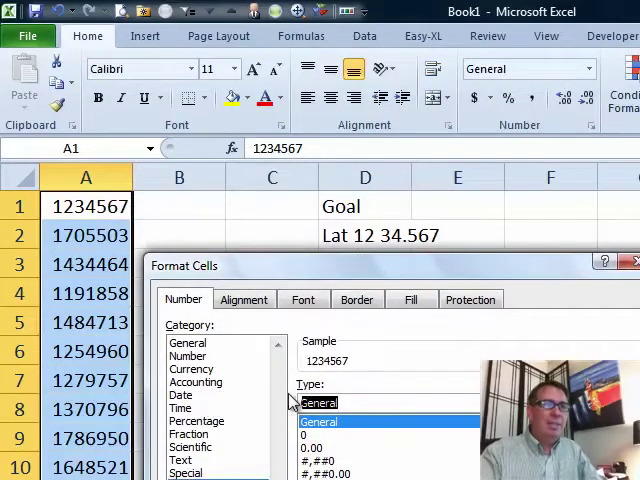
pyautogui.write('la')
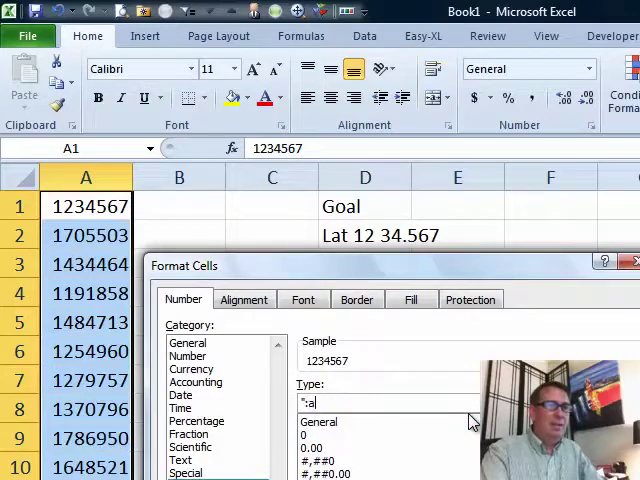
pyautogui.write('Lat "')
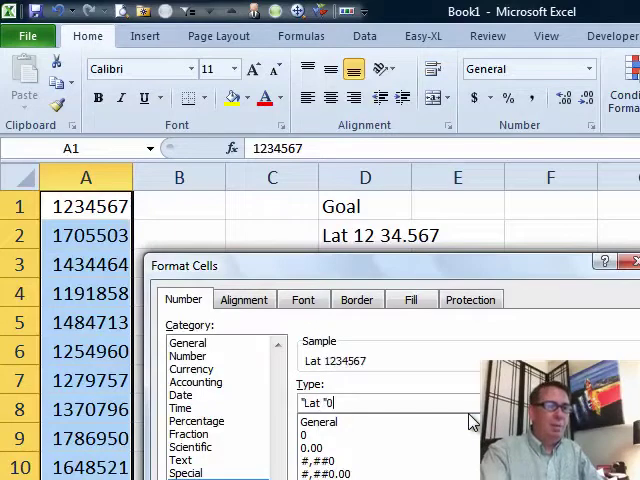
pyautogui.write('0')
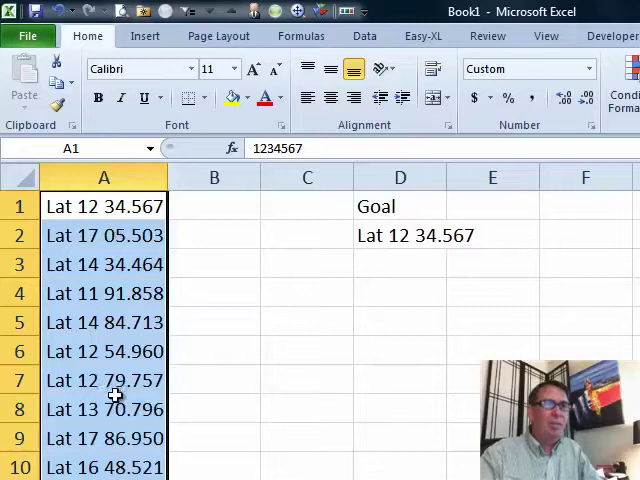
pyautogui.moveTo(116, 312)
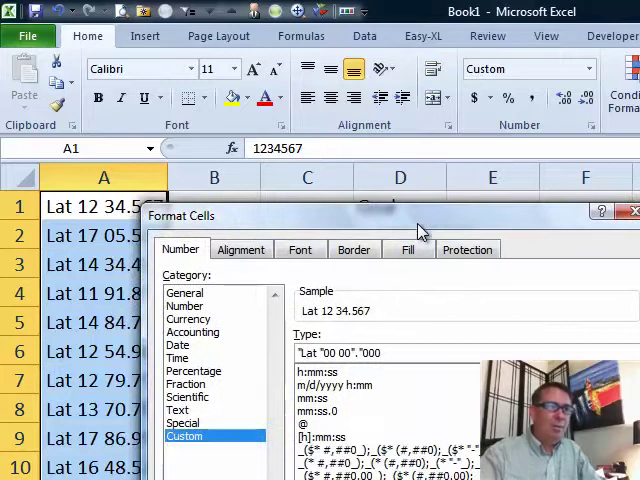
# Edit the custom format prefix from Lat to Lon, giving values like Lon 12 34.567
pyautogui.write('Lon')
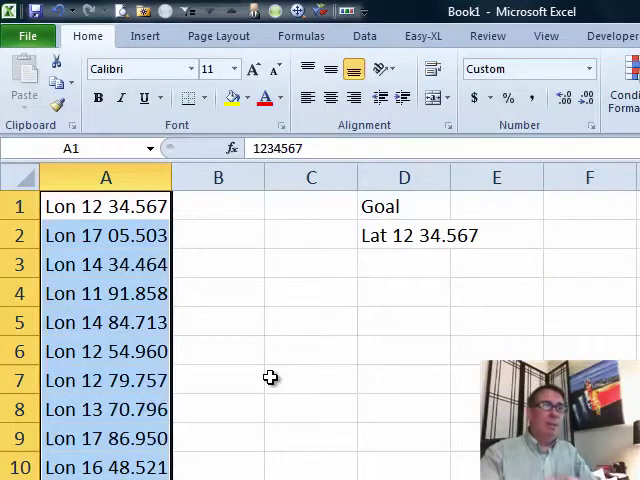
pyautogui.moveTo(92, 206)
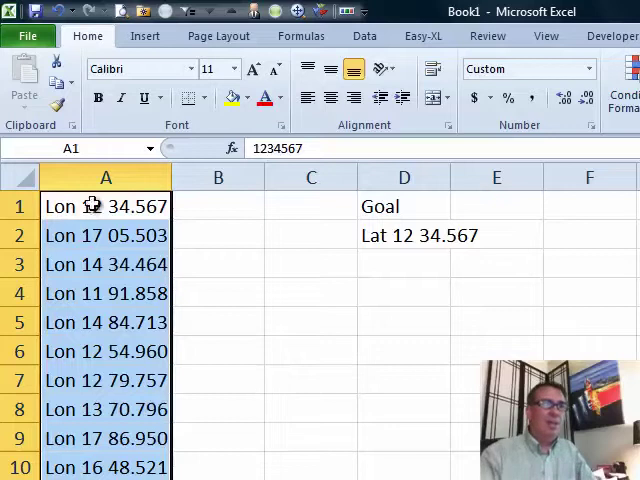